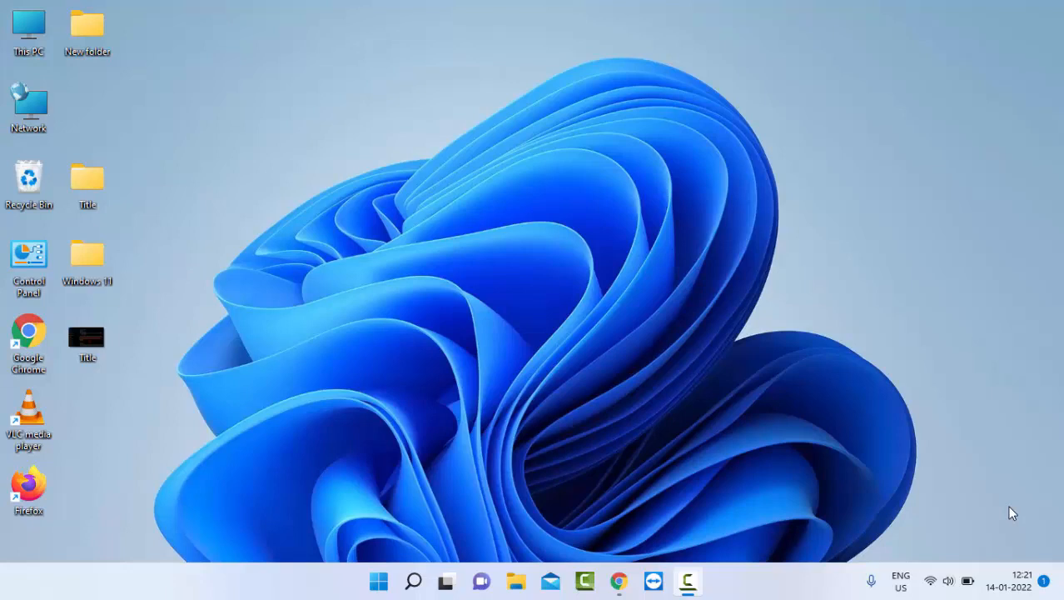
mouse_move(929, 446)
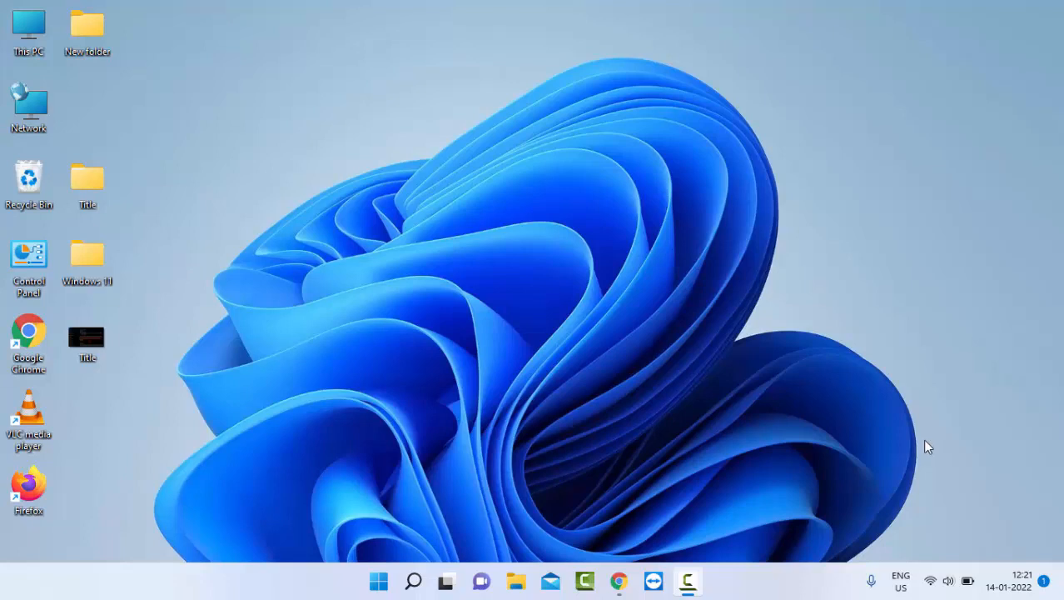
mouse_move(643, 551)
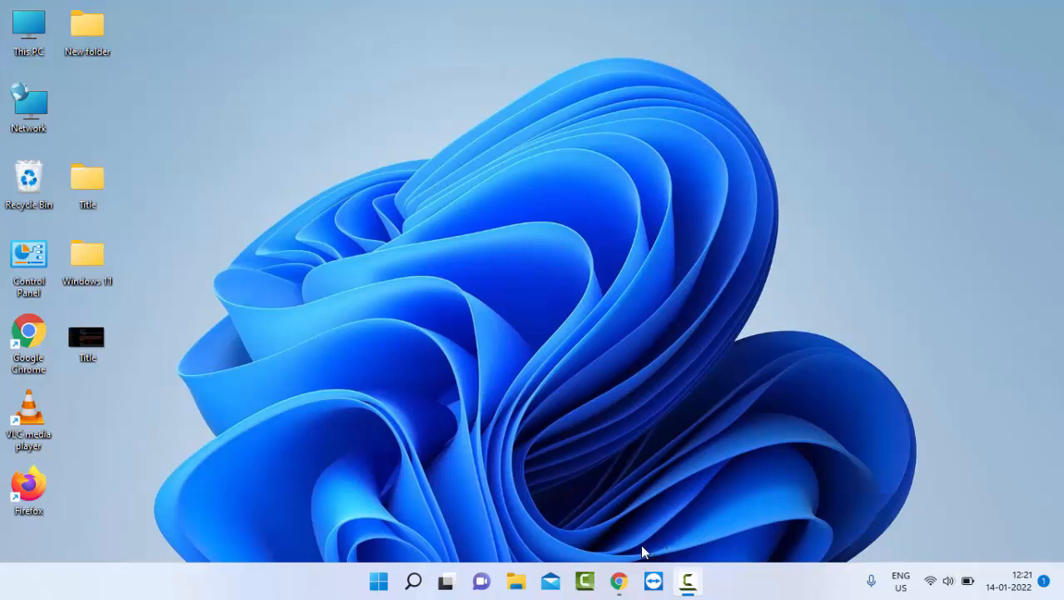
Step: Launch Chrome, check About Google Chrome for the update, and relaunch to apply it
left_click(618, 580)
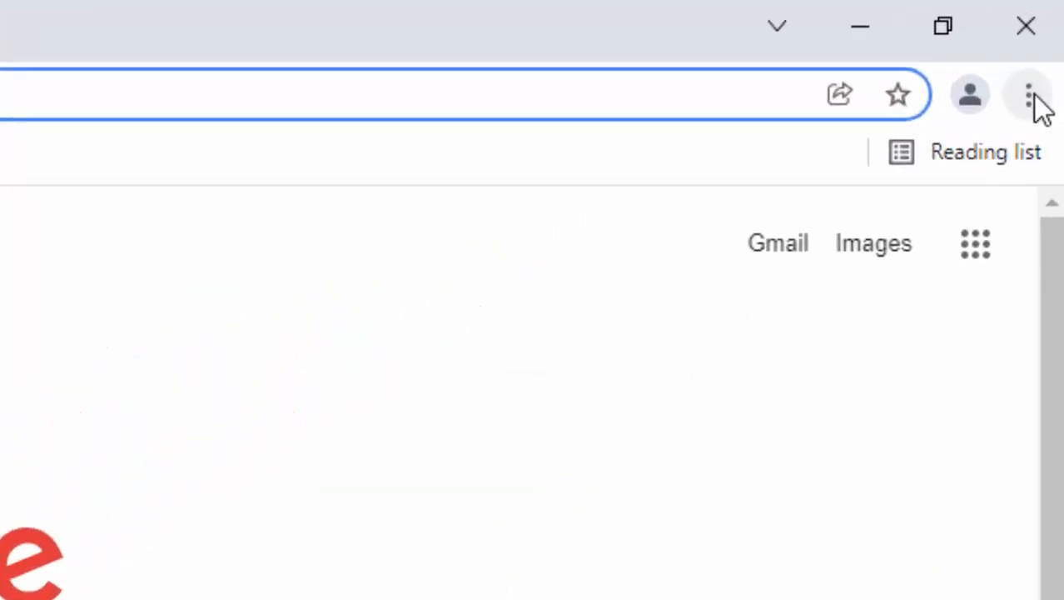
left_click(1029, 93)
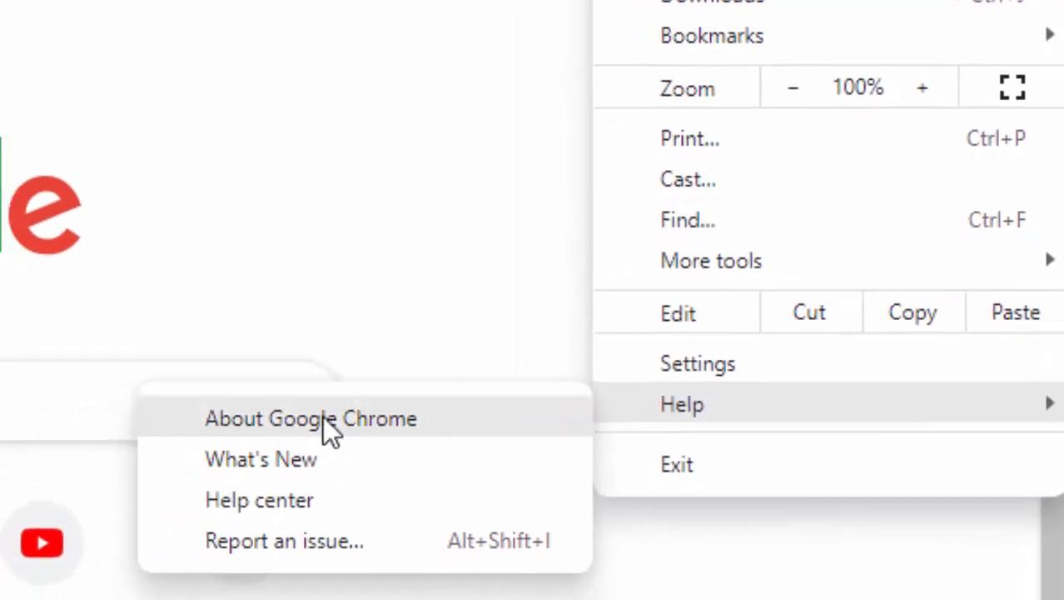
left_click(310, 418)
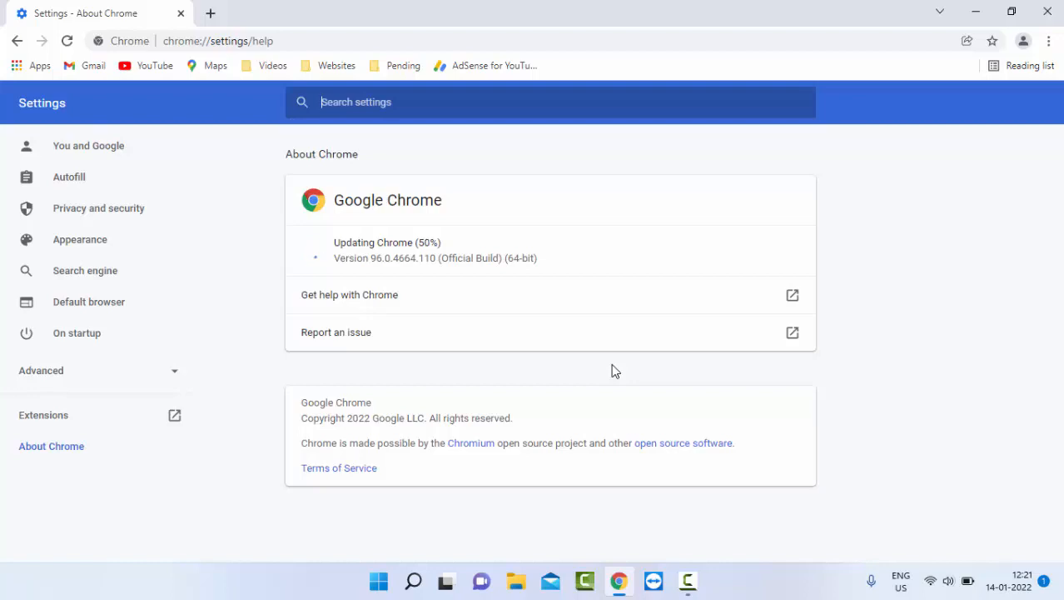
mouse_move(570, 364)
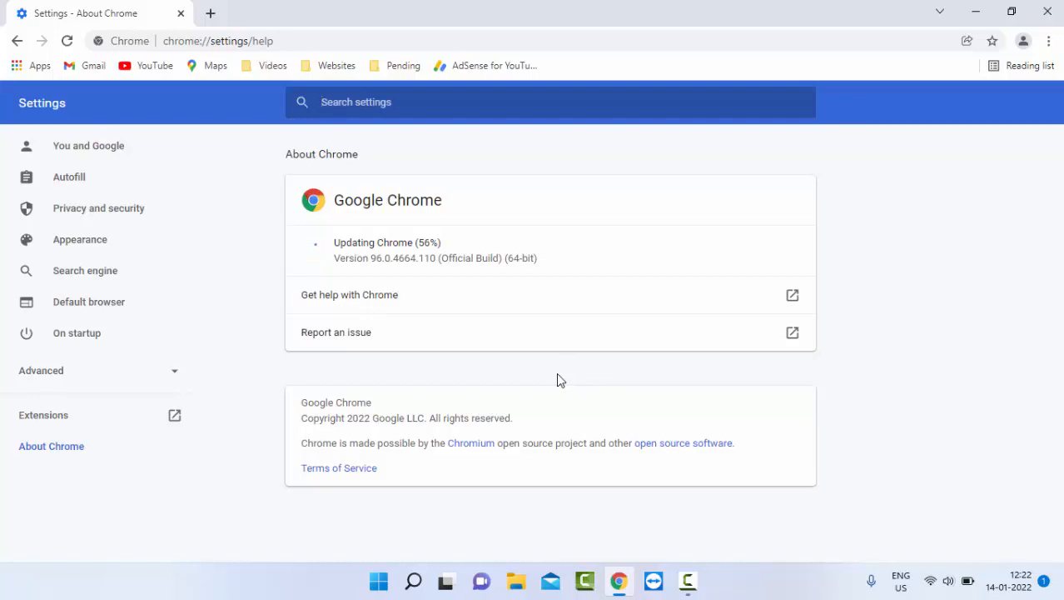
mouse_move(518, 371)
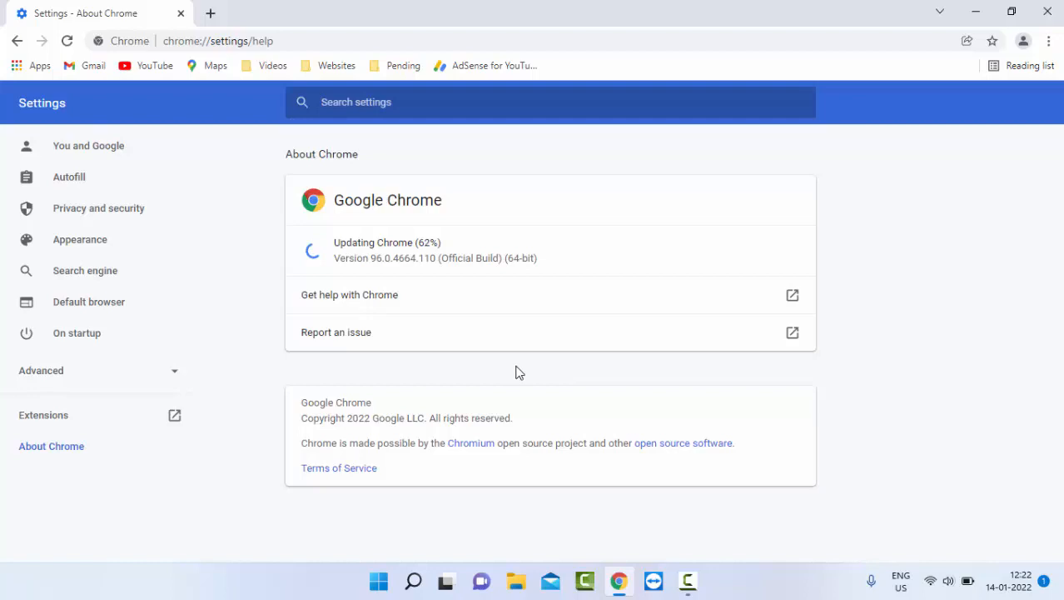
left_click(210, 14)
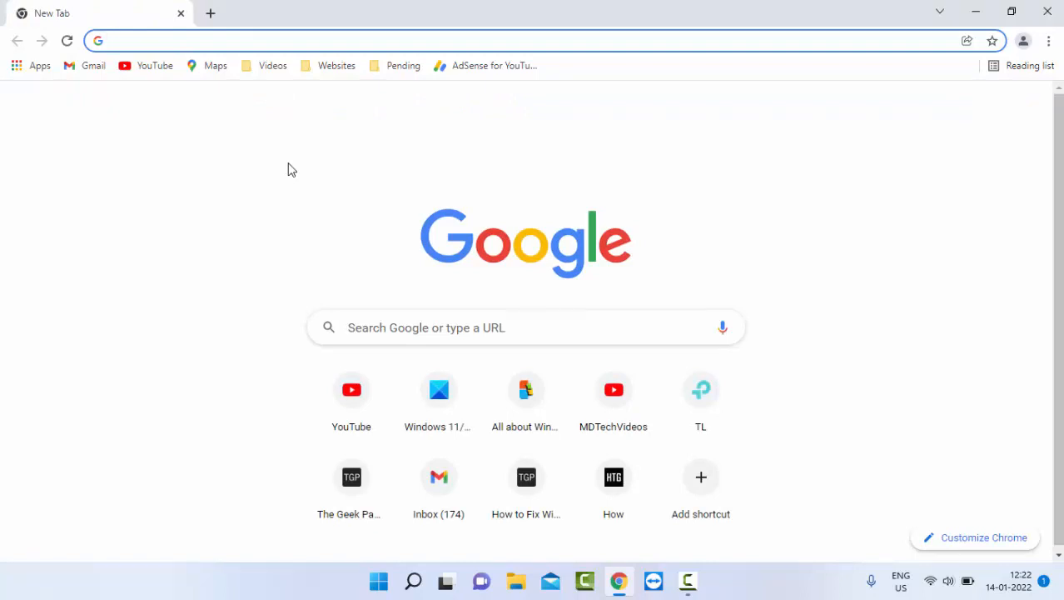
mouse_move(293, 165)
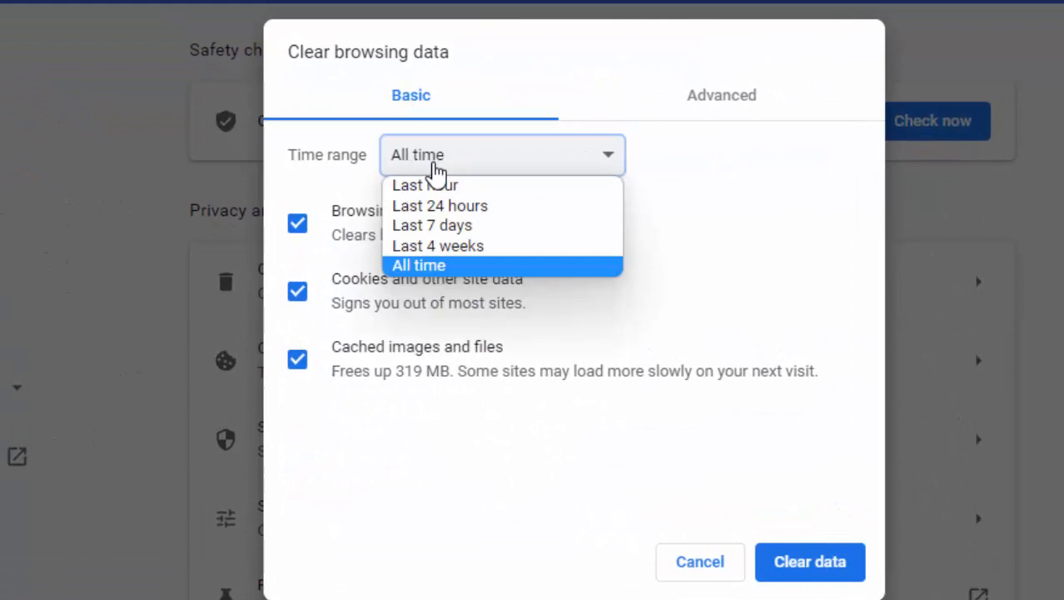
Step: Set Clear browsing data to All time with browsing history included
left_click(296, 223)
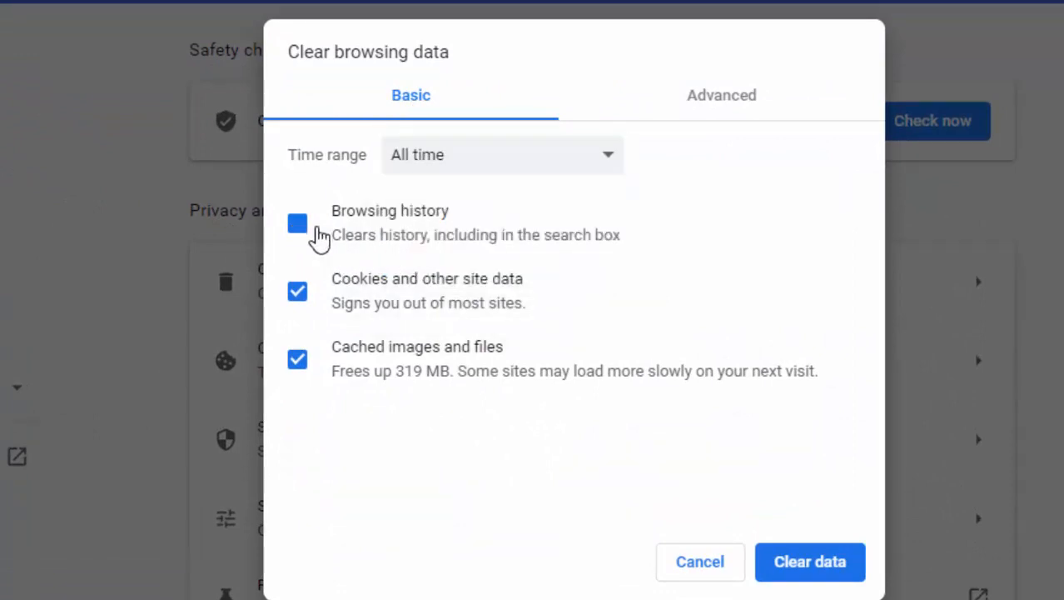
left_click(296, 223)
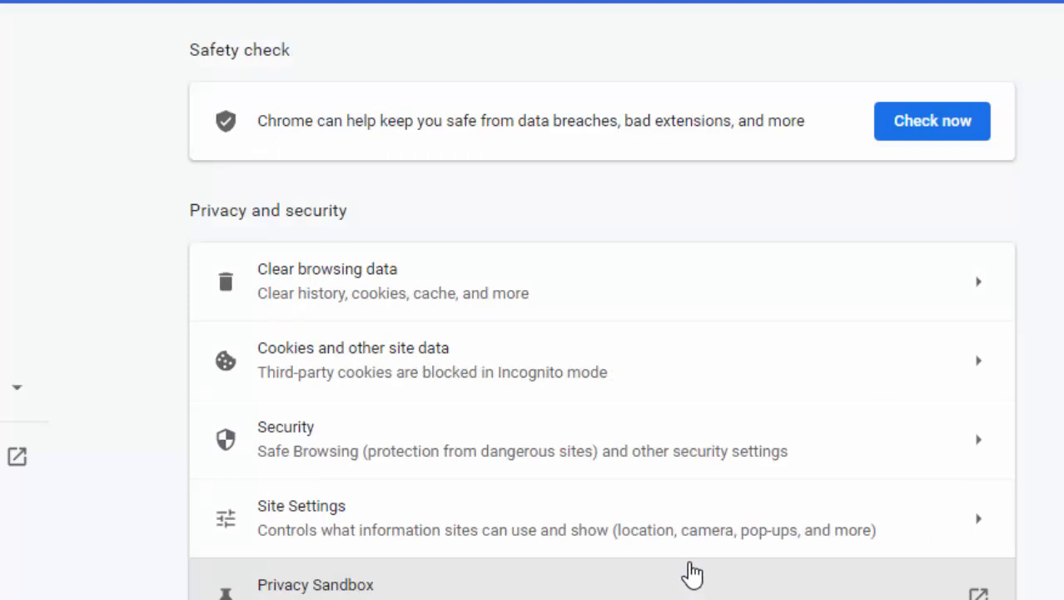
left_click(326, 280)
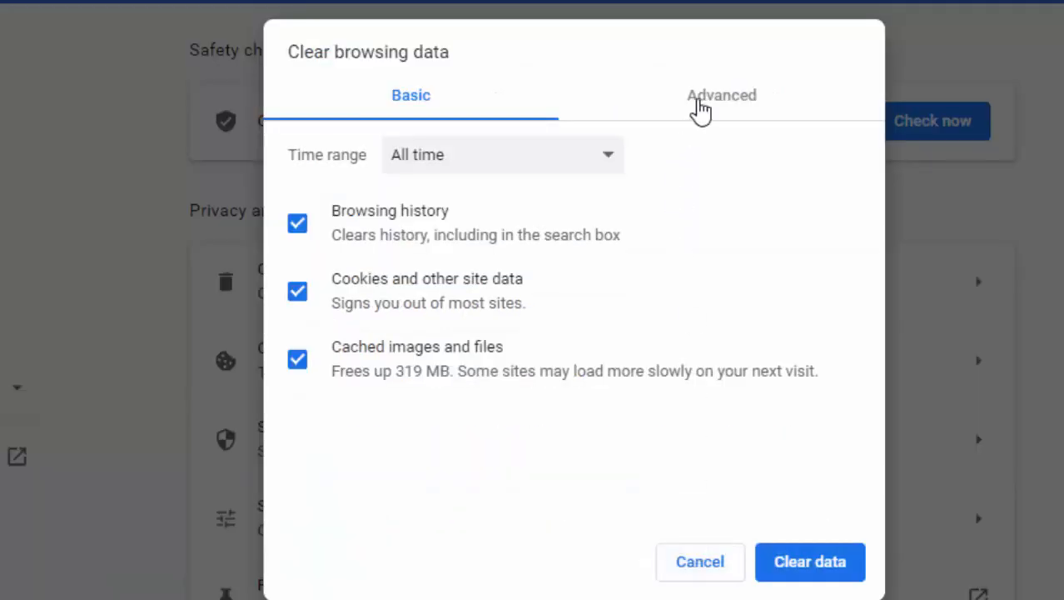
Step: Clear all data types from the Advanced list for all time
left_click(722, 95)
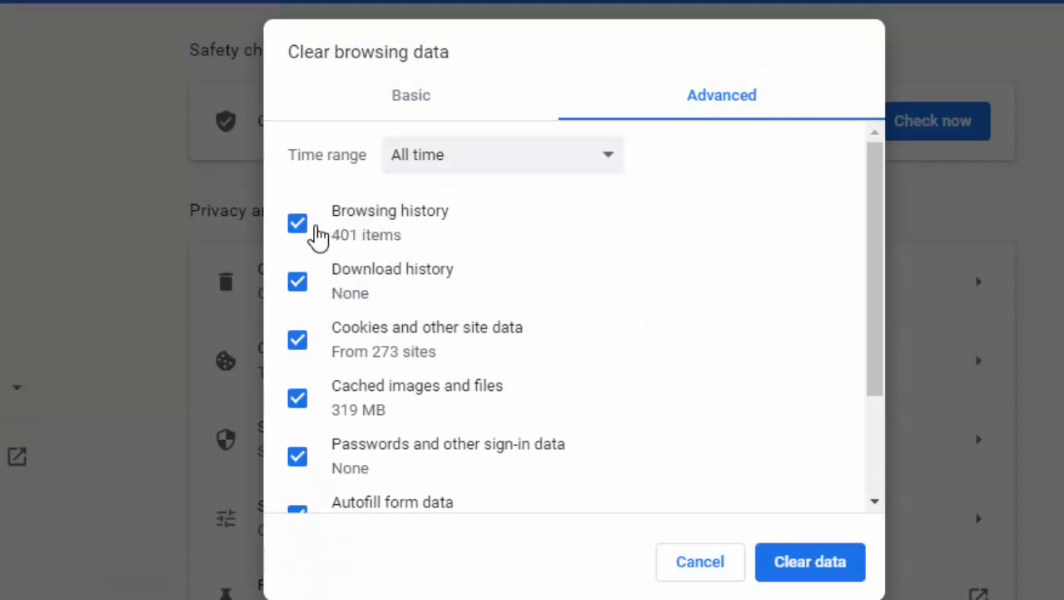
mouse_move(810, 562)
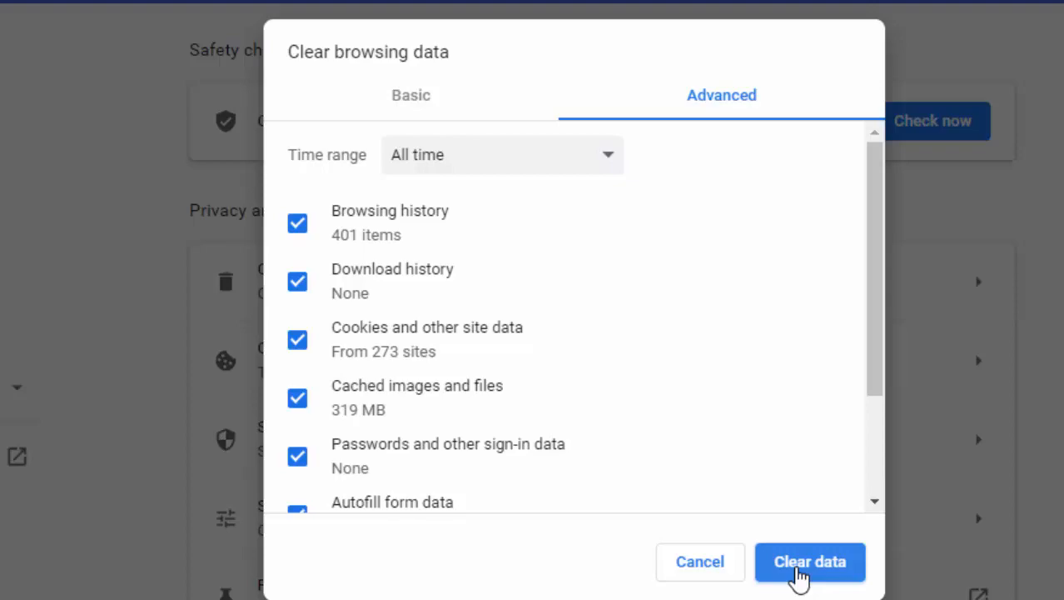
left_click(810, 561)
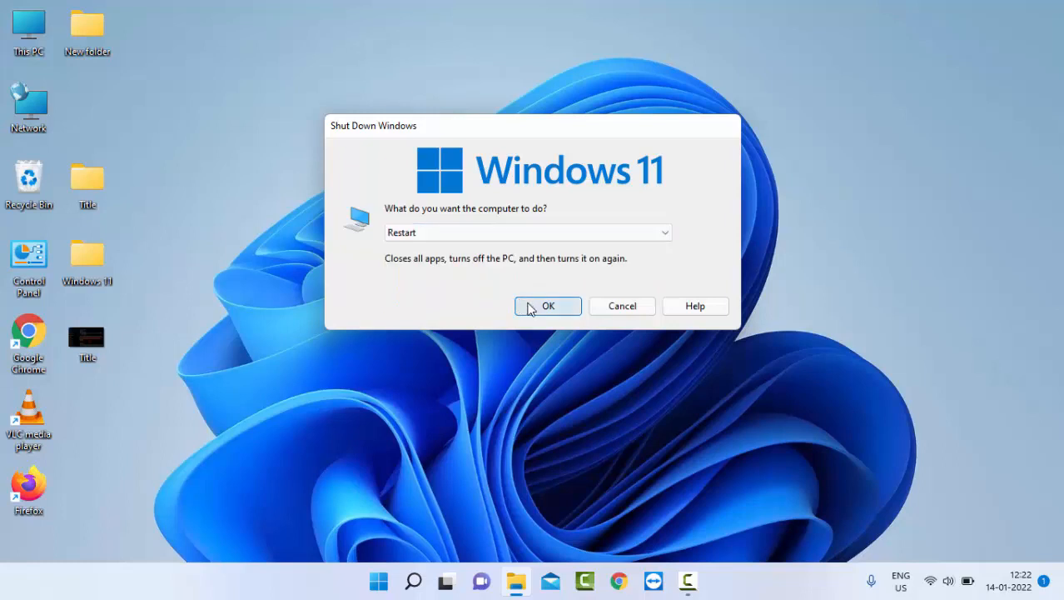
mouse_move(524, 349)
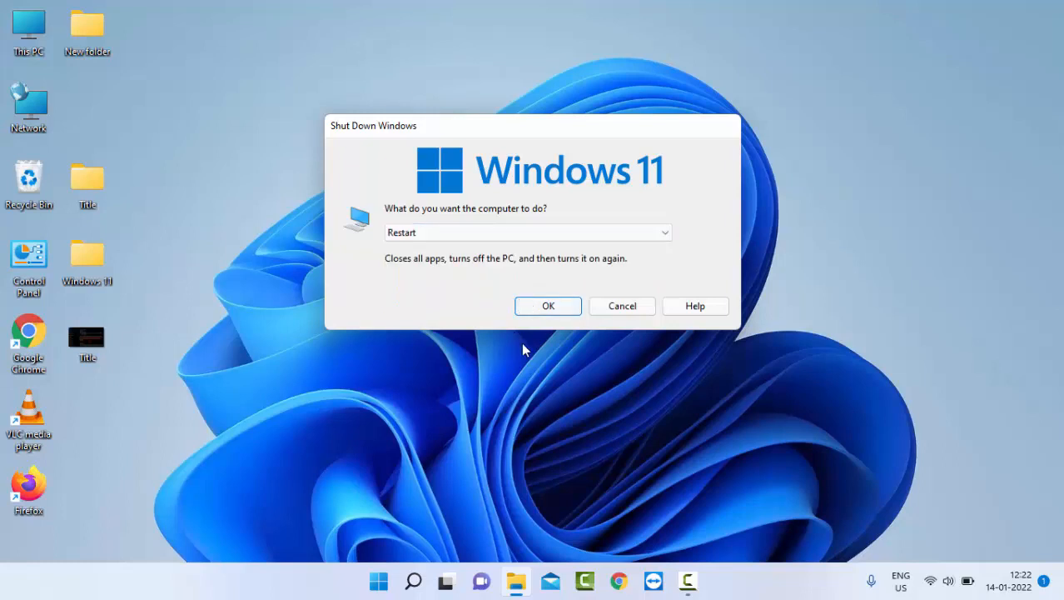
Step: Confirm the Windows restart from the Shut Down Windows dialog
left_click(622, 306)
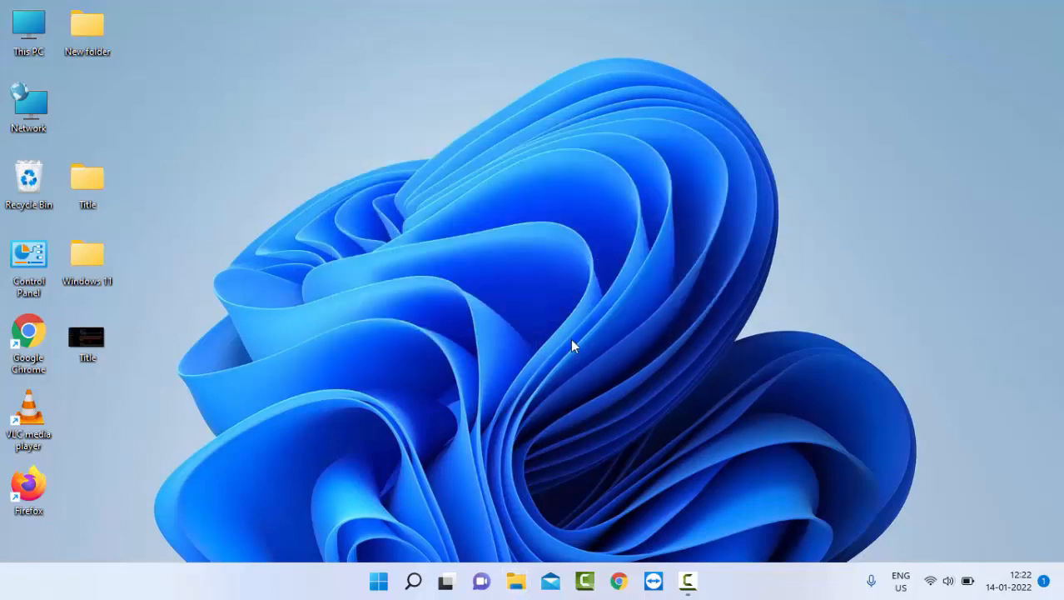
mouse_move(420, 503)
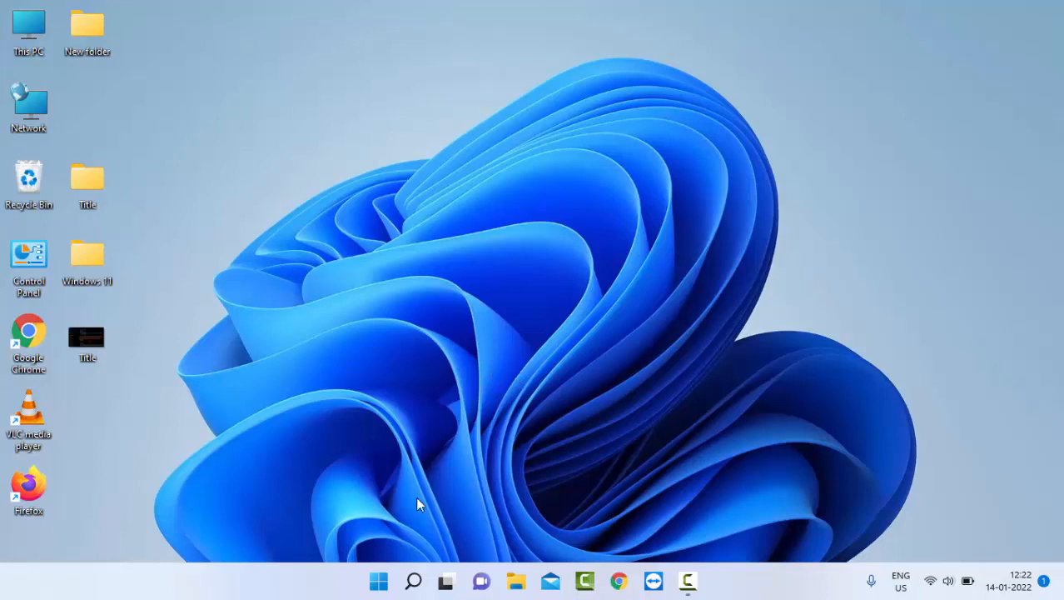
Step: Search Start for 'comm' and run Command Prompt as administrator
left_click(378, 580)
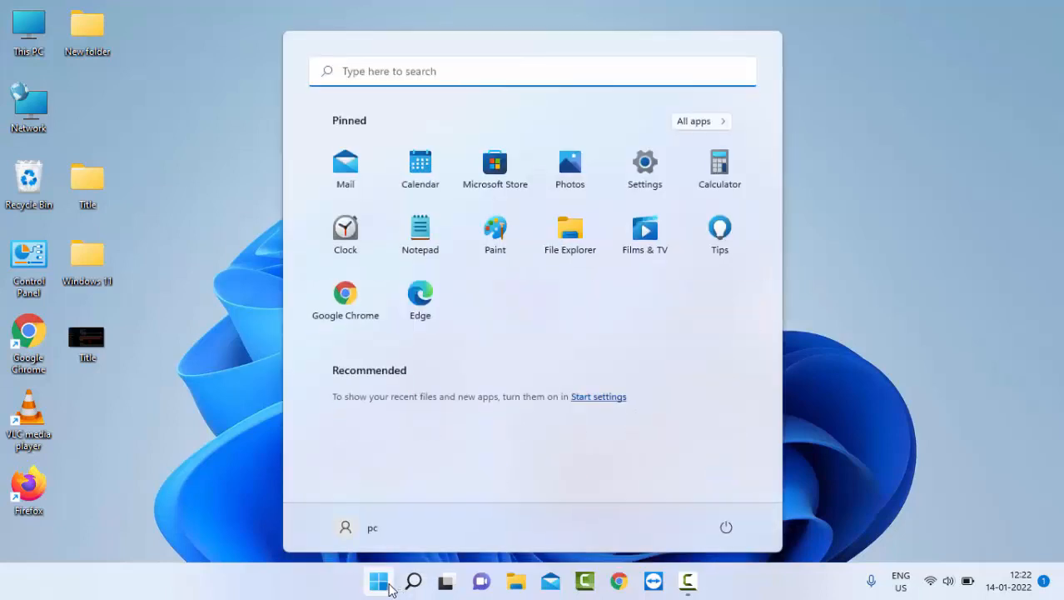
type("command prom")
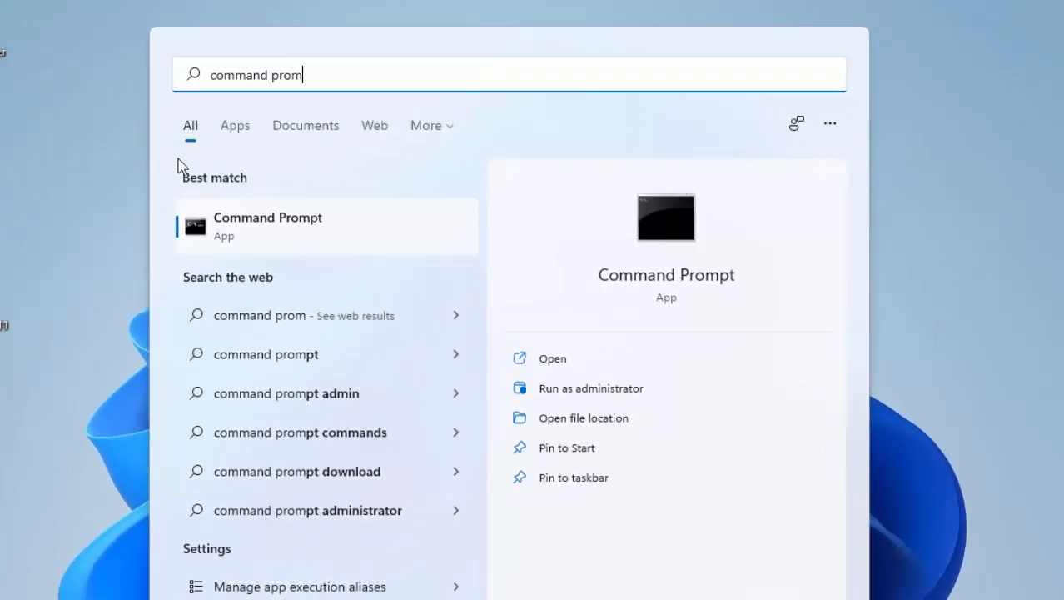
right_click(267, 225)
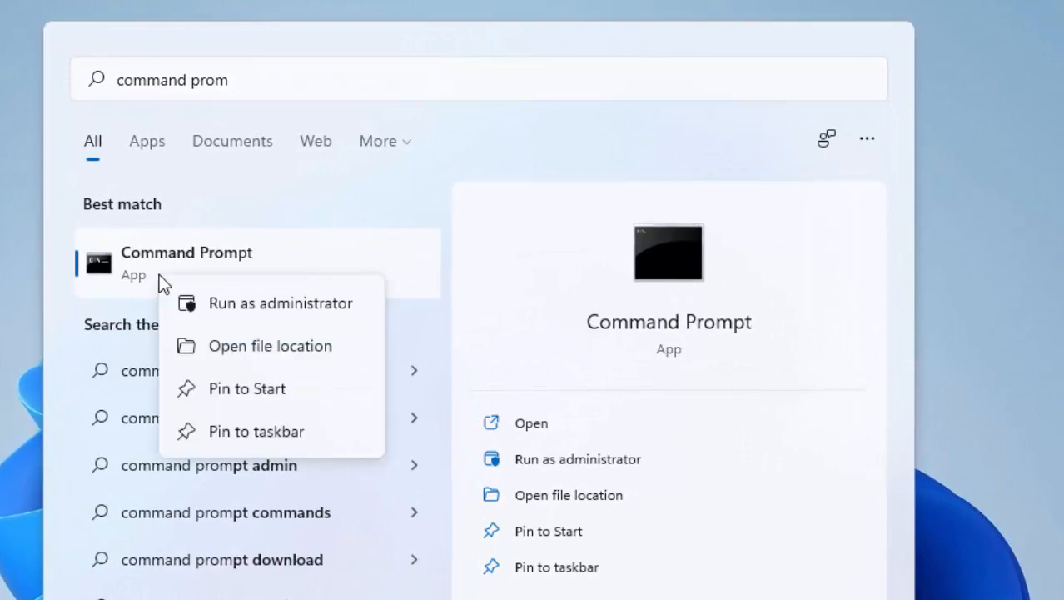
mouse_move(280, 320)
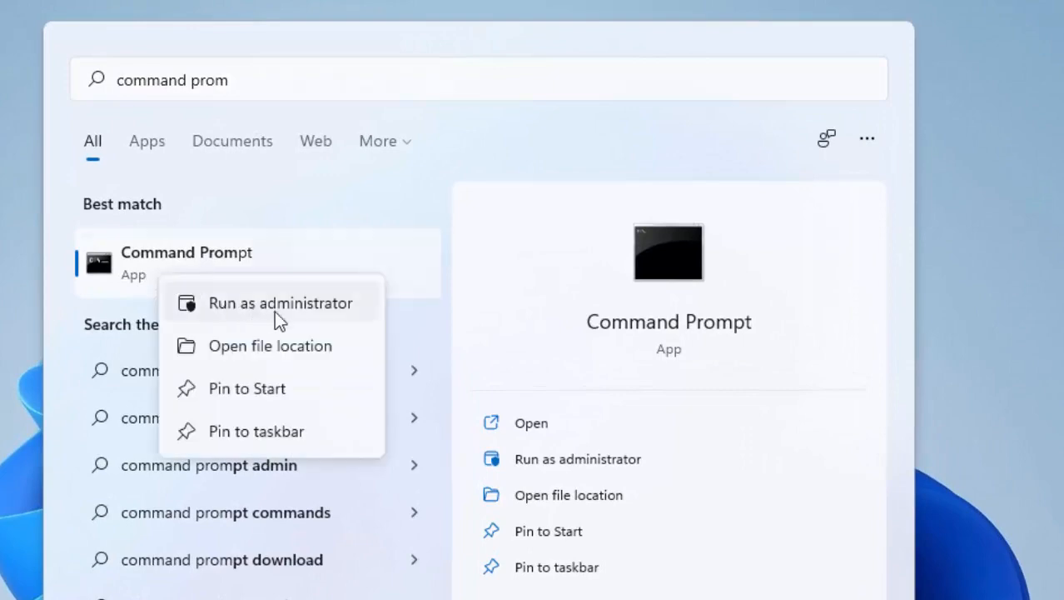
left_click(283, 303)
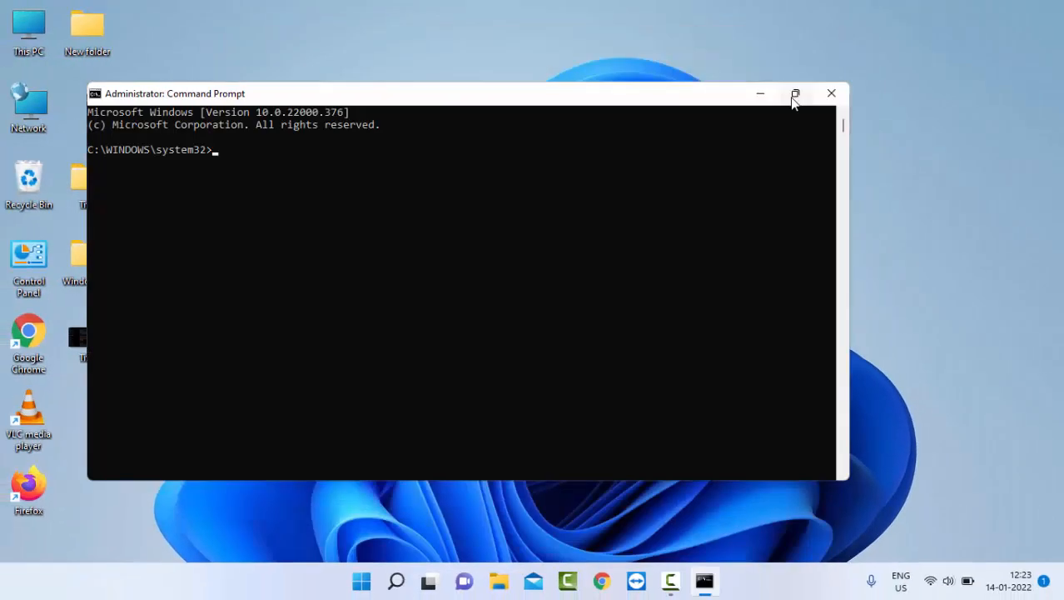
Step: Run ipconfig /flushdns and netsh winsock reset in the maximized admin Command Prompt
left_click(795, 93)
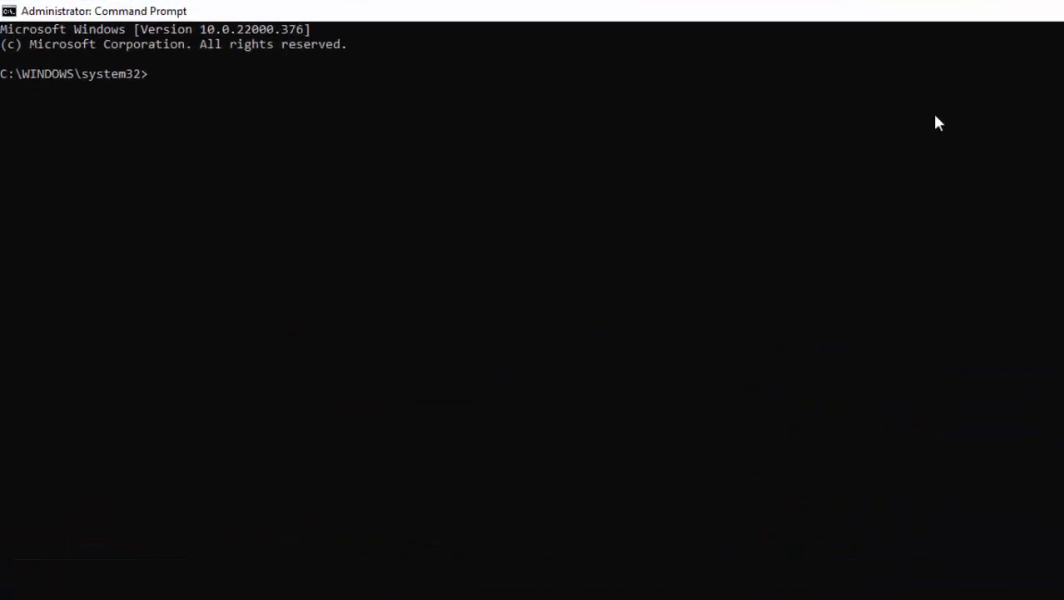
type("ipconfig")
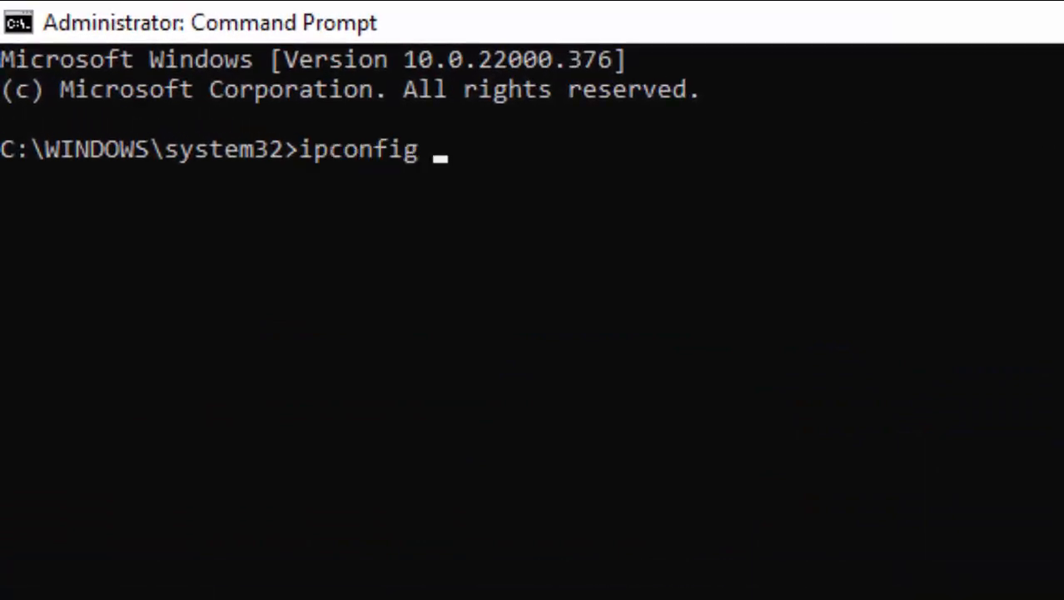
type("/flushdns")
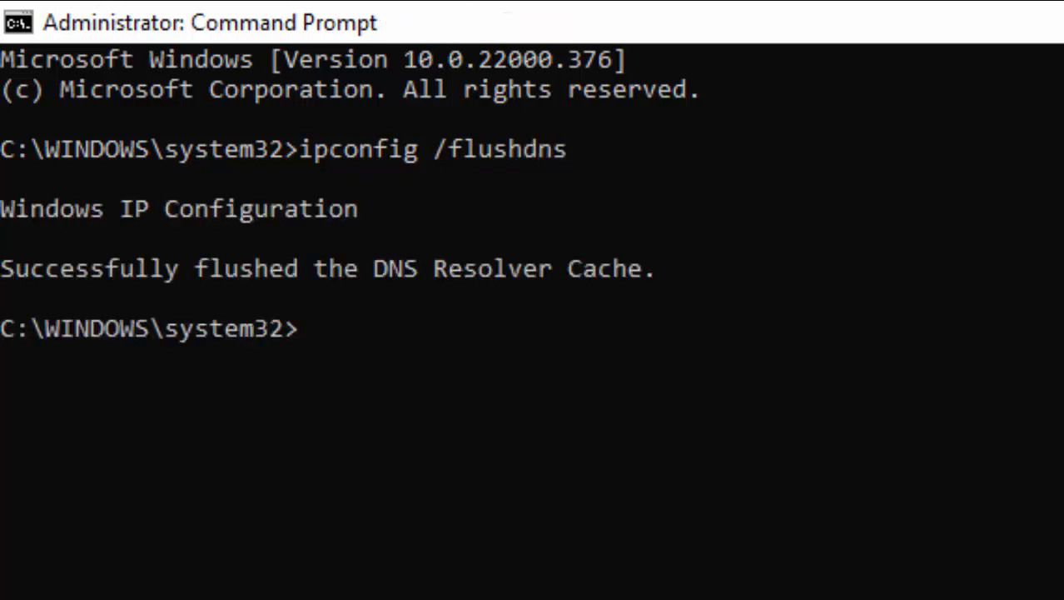
type("netsh")
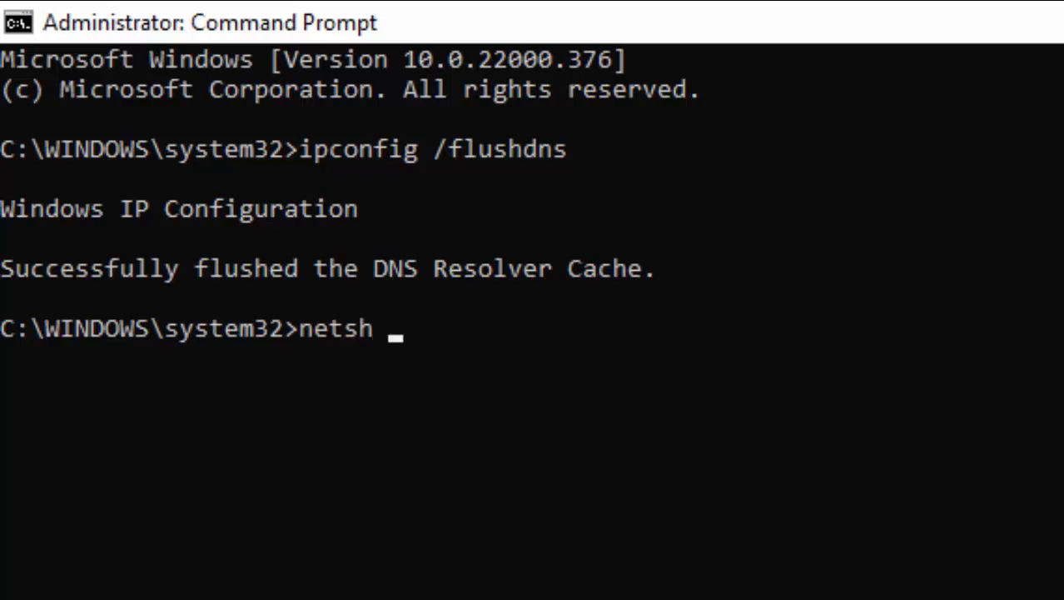
type("winsock")
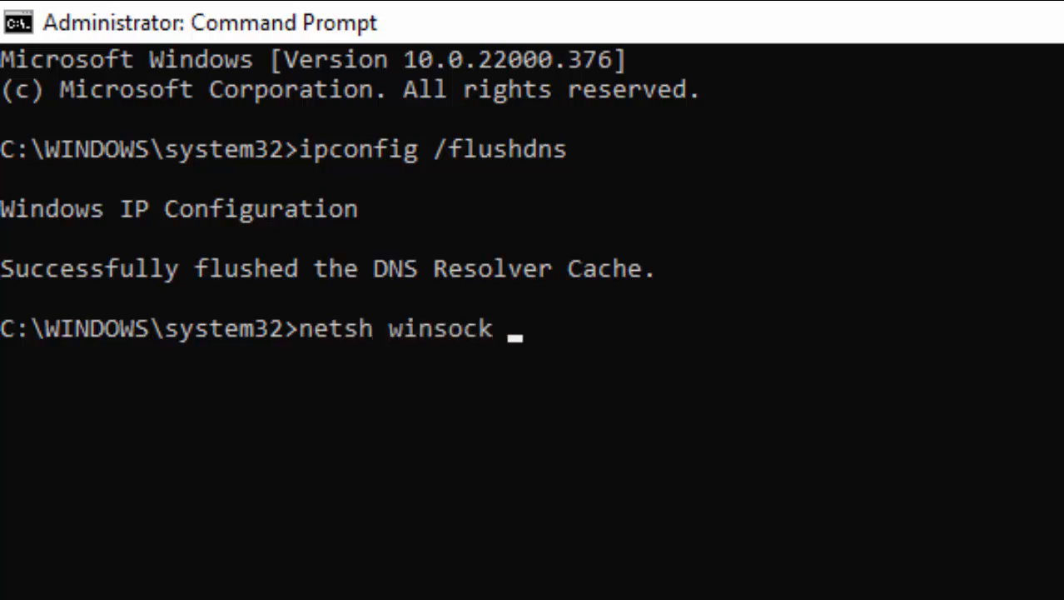
type("reset")
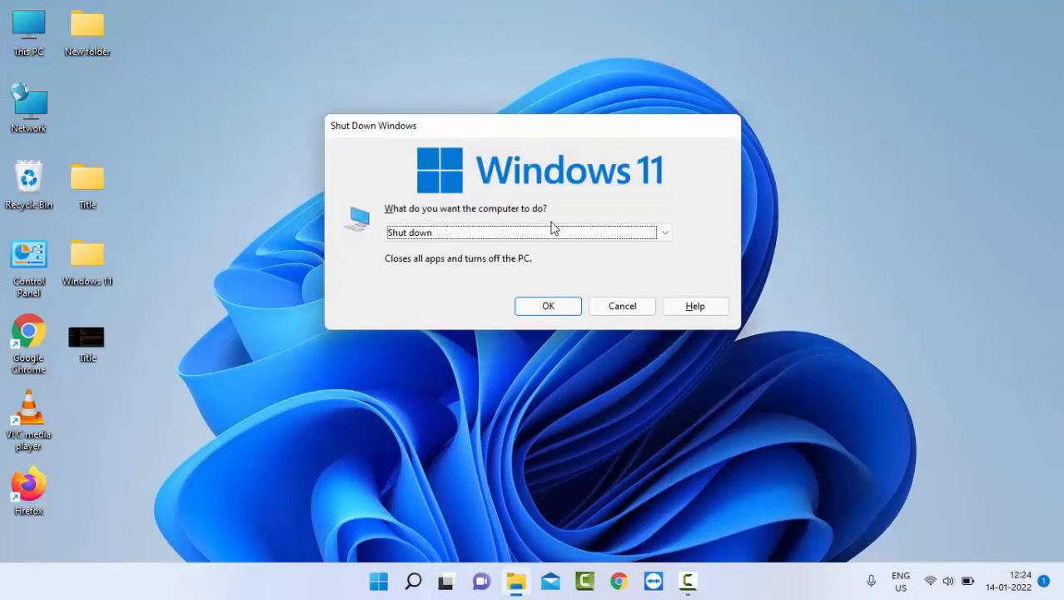
Step: Choose Restart in the Shut Down Windows dialog to reboot again
left_click(526, 233)
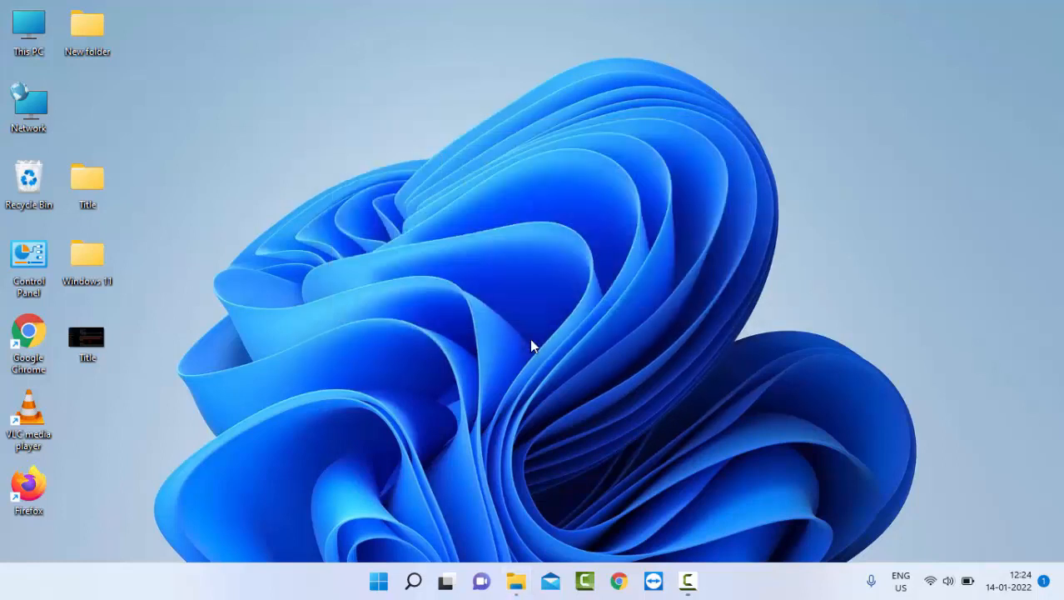
mouse_move(533, 345)
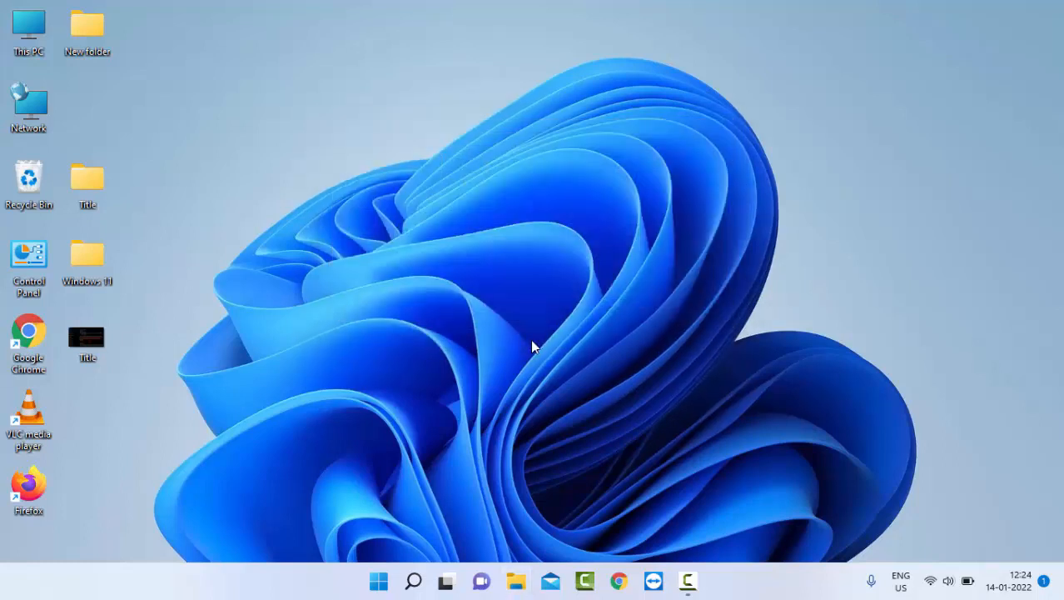